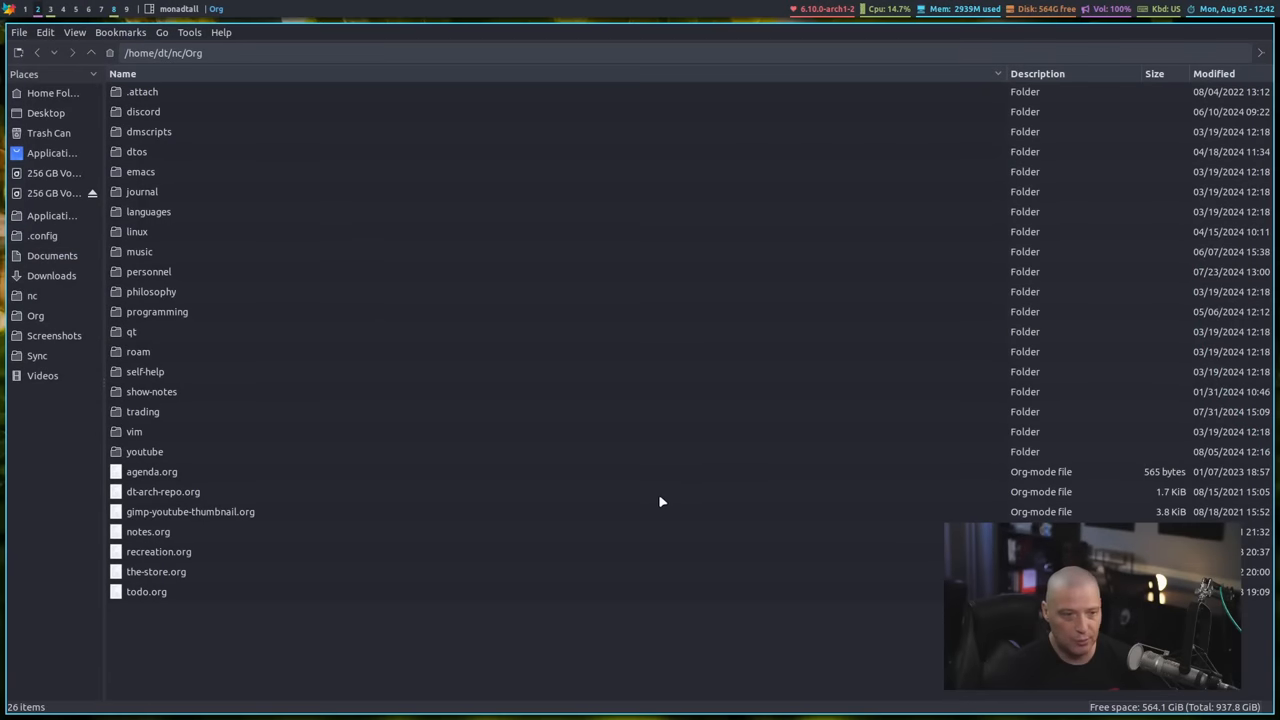
mouse_move(82, 305)
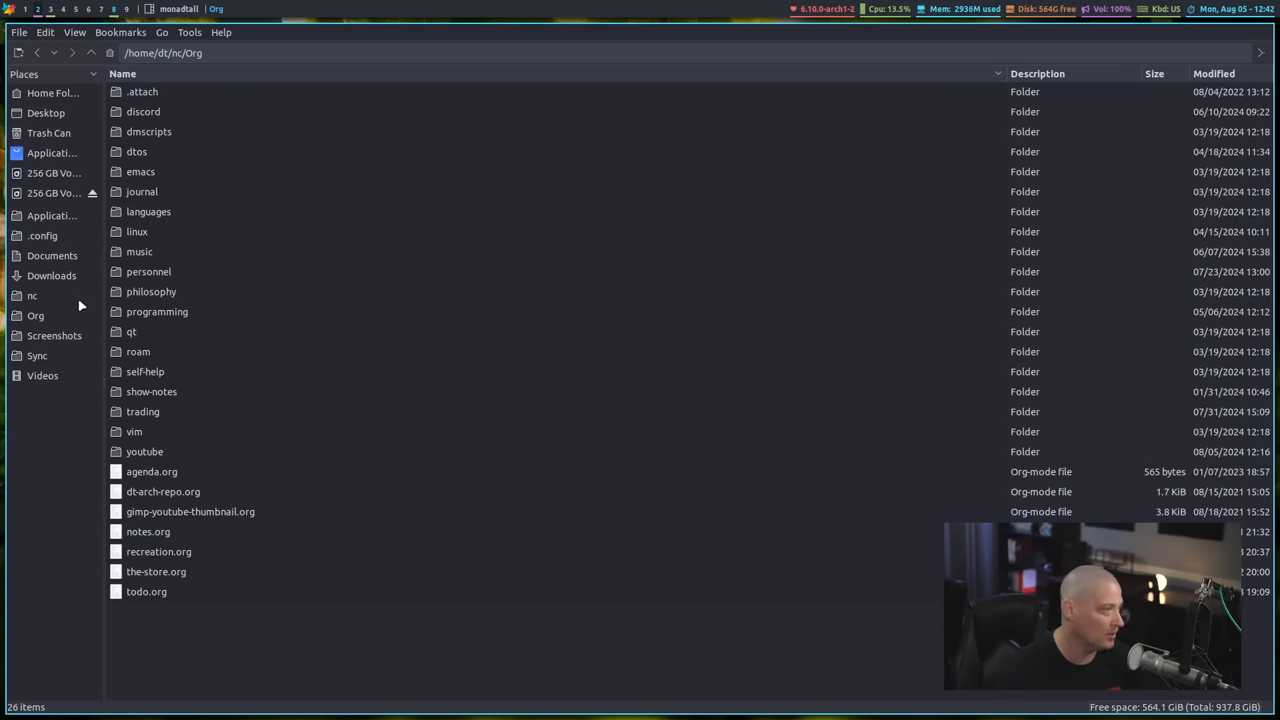
Step: View the nc Nextcloud folder, then the 256 GB volume's Music folder with five subfolders
click(32, 295)
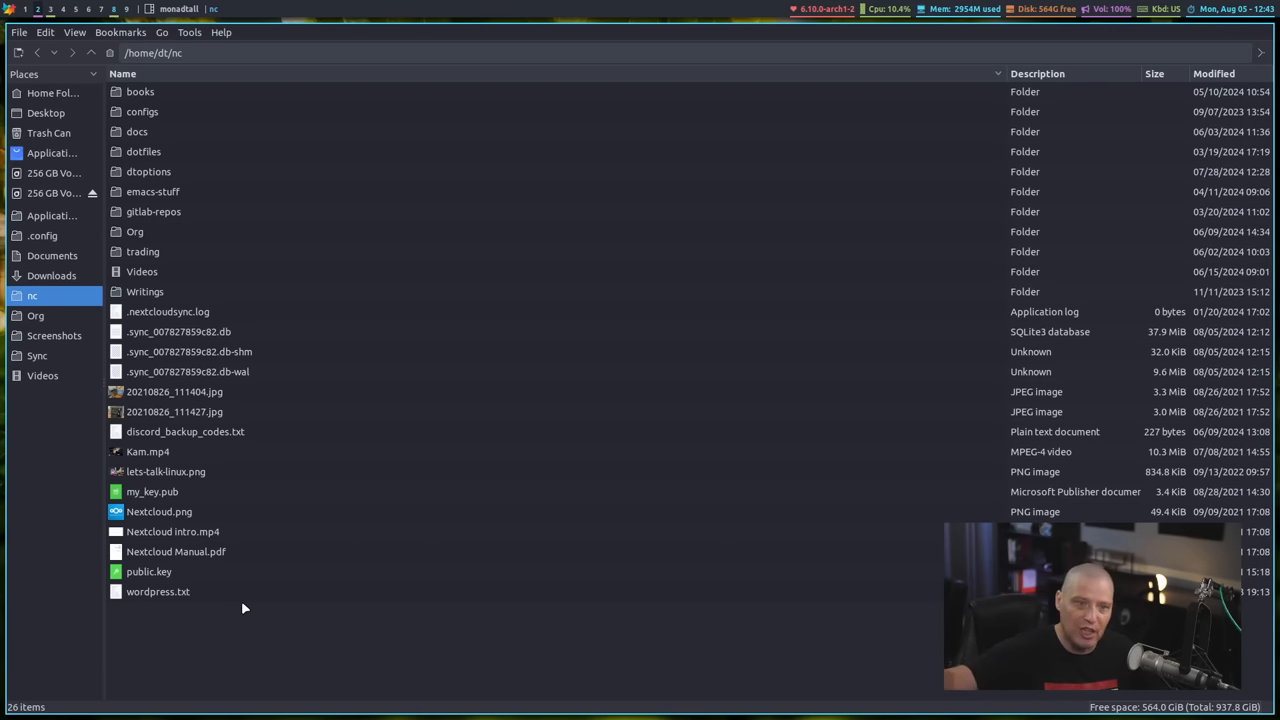
mouse_move(203, 363)
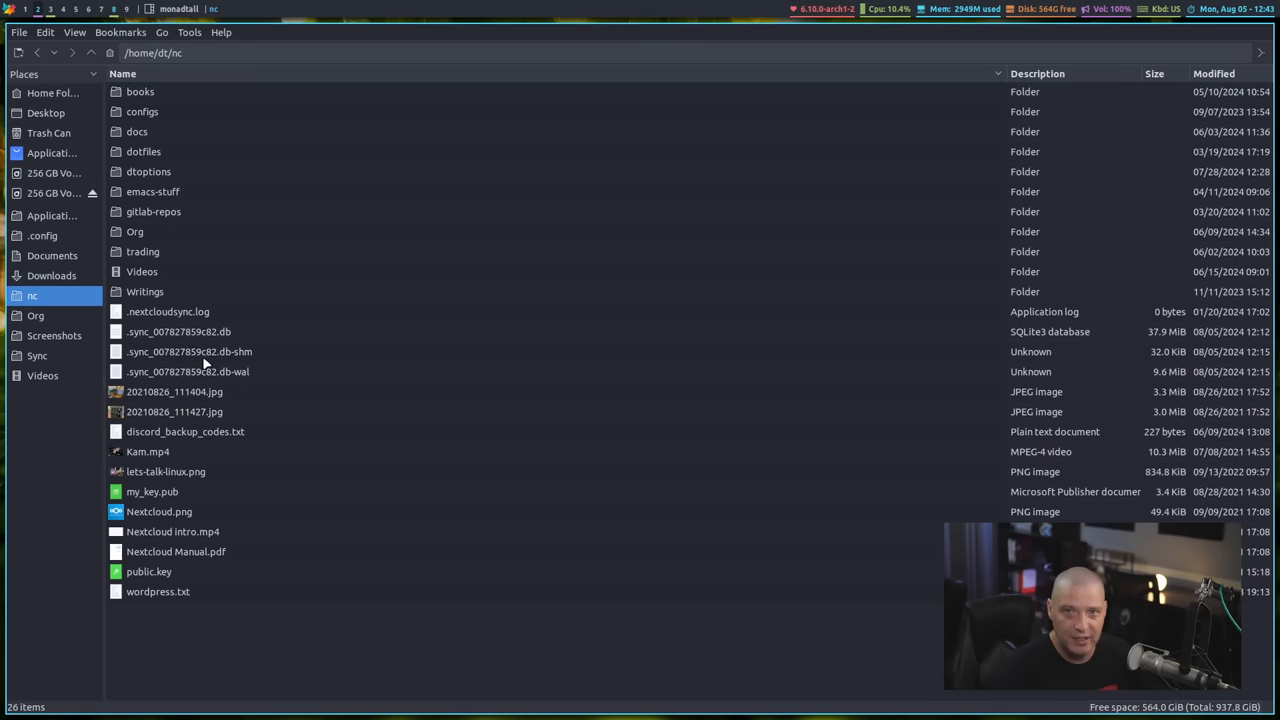
mouse_move(260, 271)
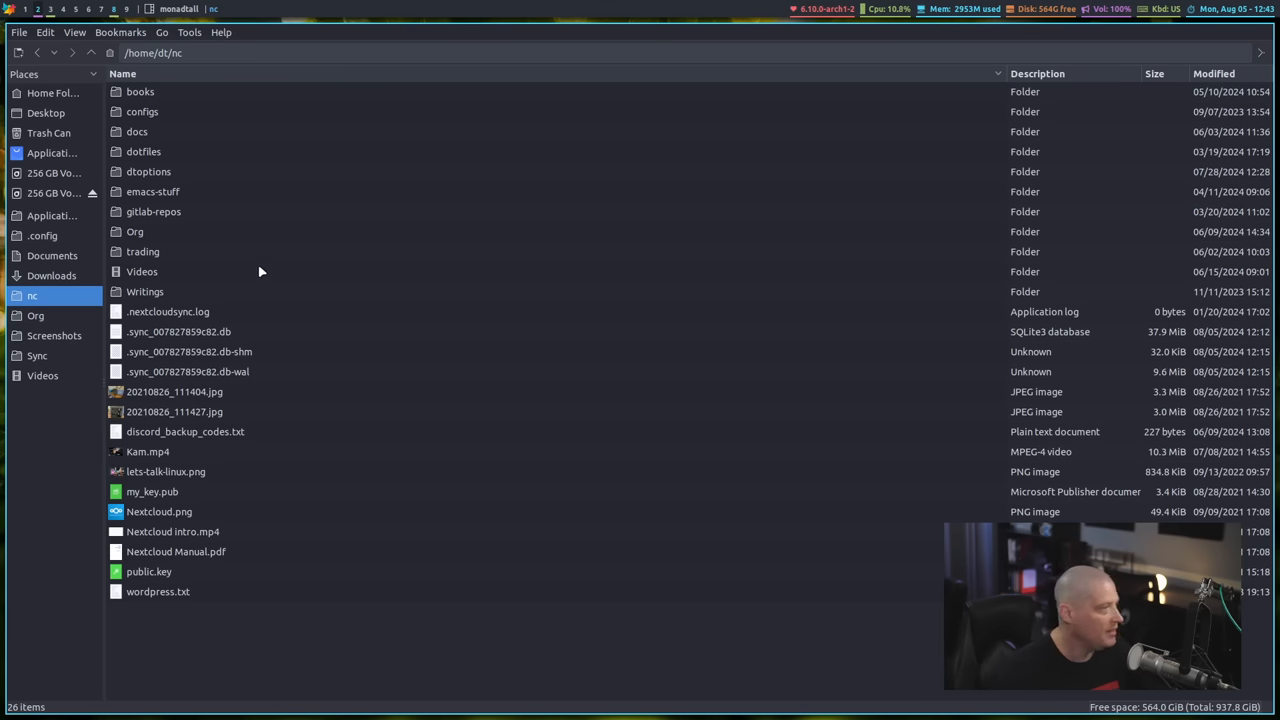
mouse_move(25, 90)
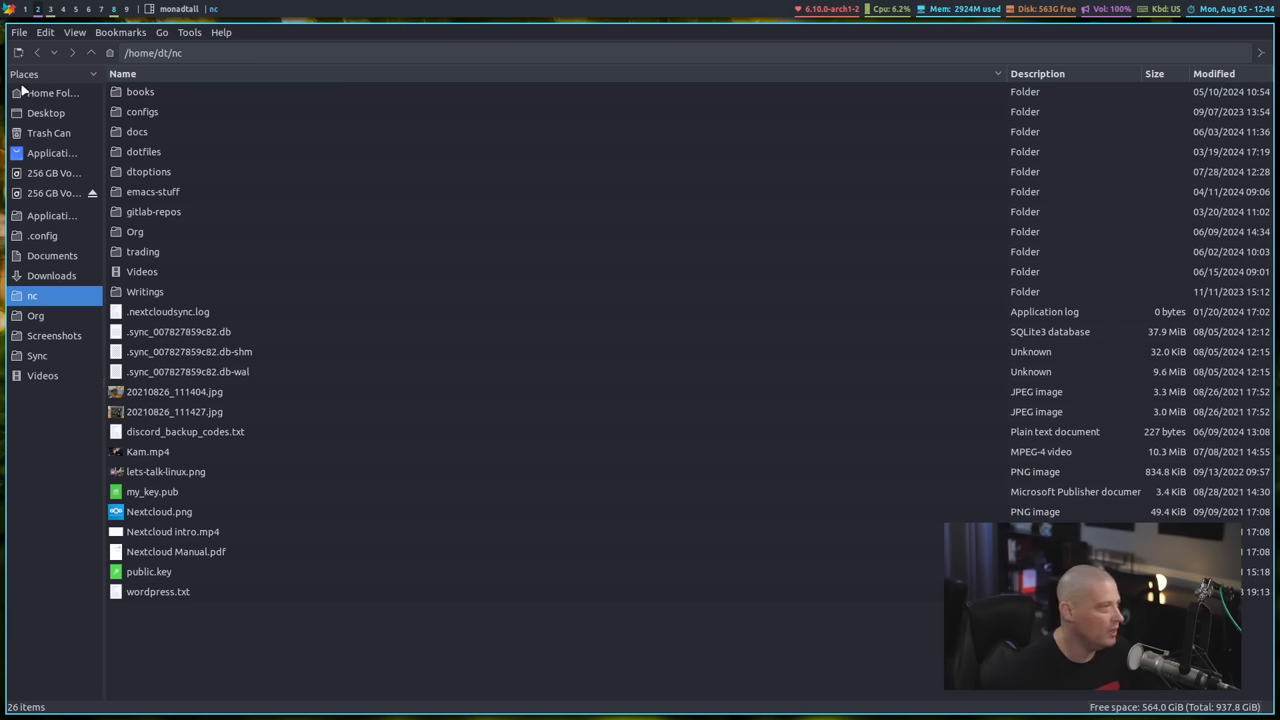
click(53, 92)
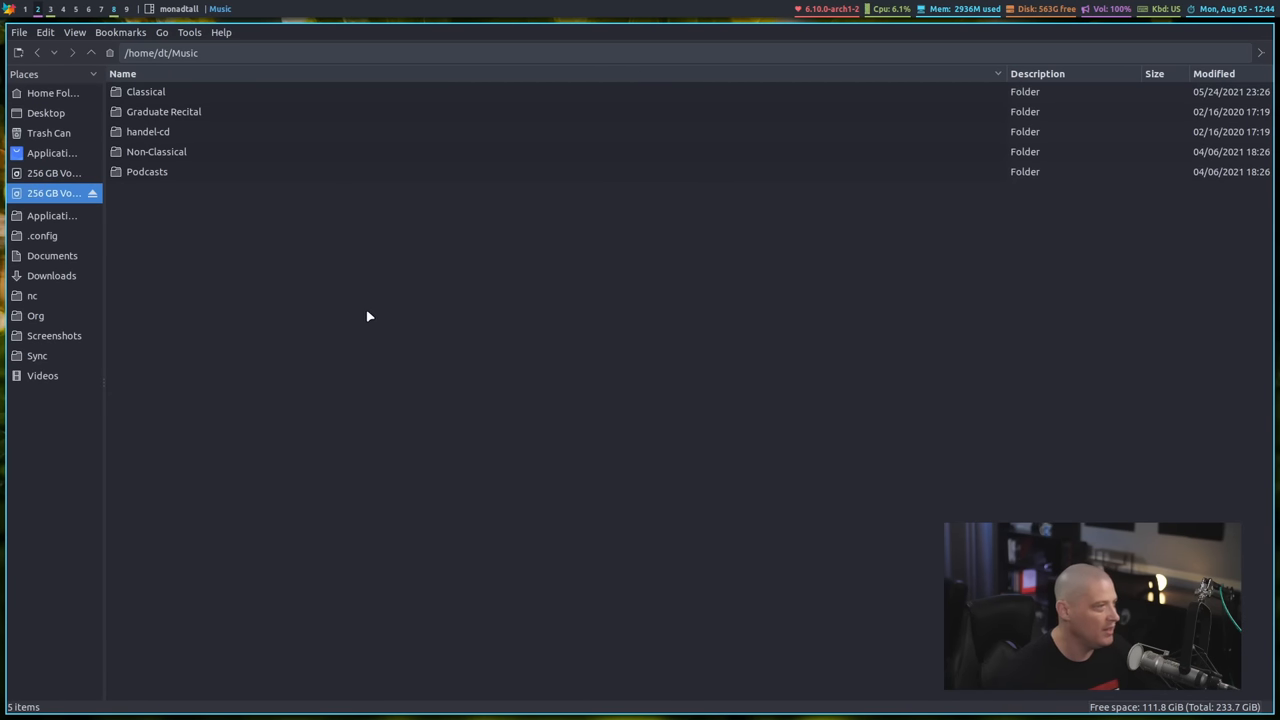
mouse_move(183, 132)
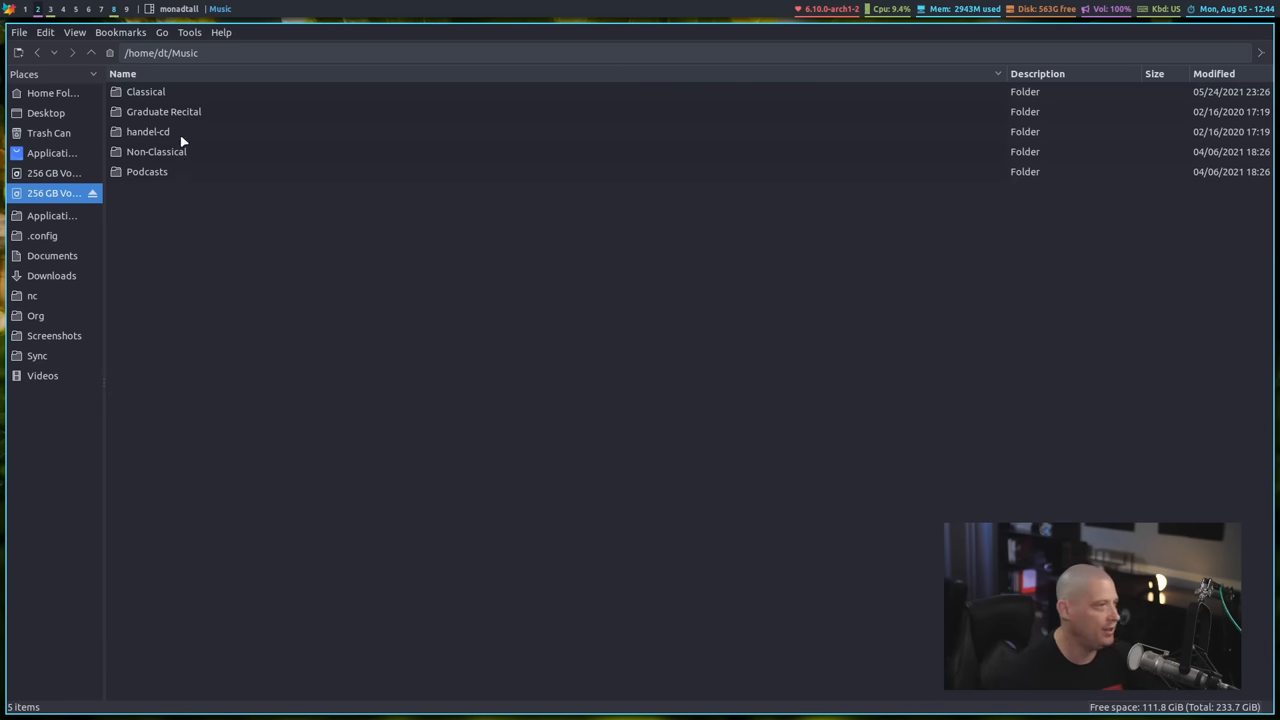
Step: Open Music/Classical to list its 51 composer folders
double_click(145, 91)
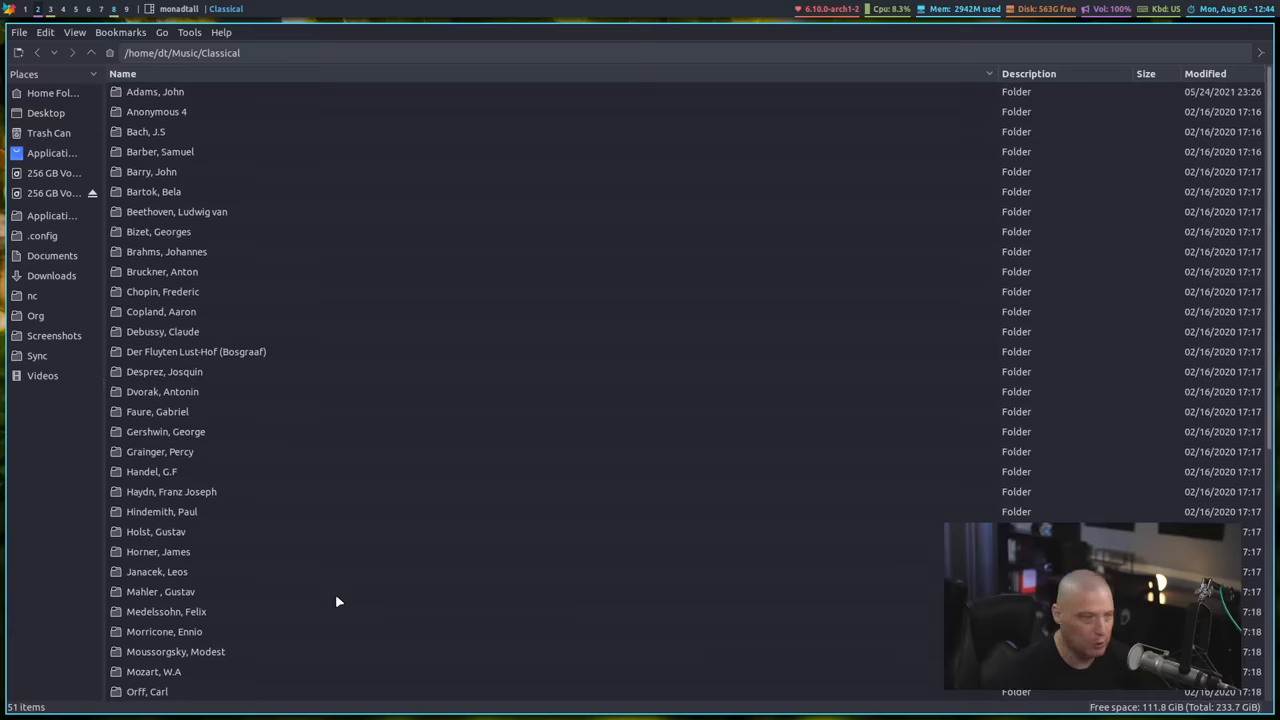
mouse_move(400, 598)
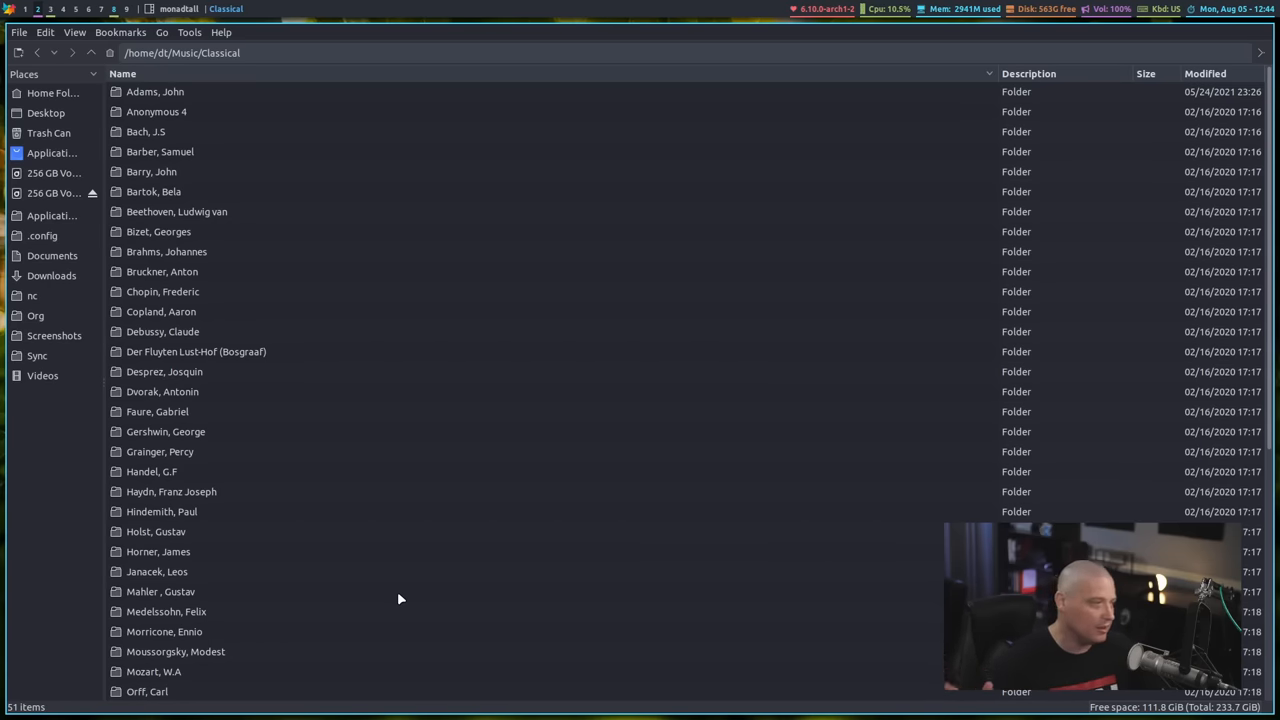
mouse_move(389, 590)
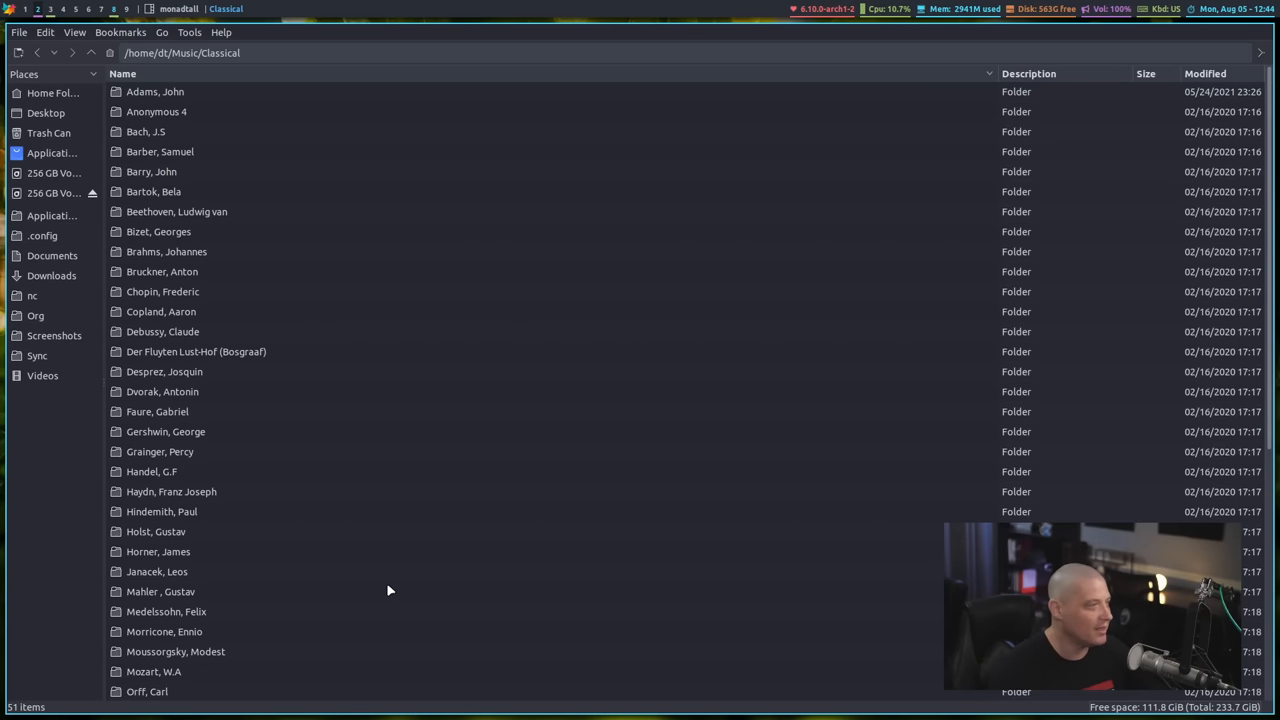
mouse_move(398, 588)
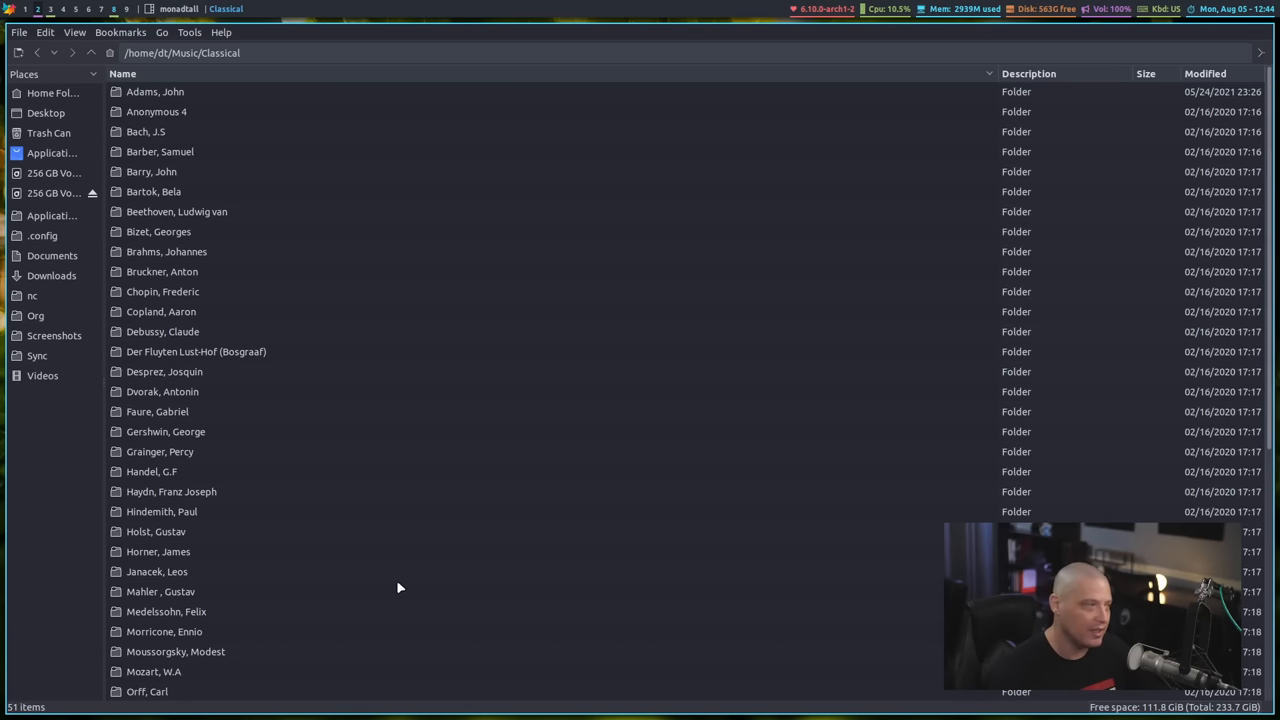